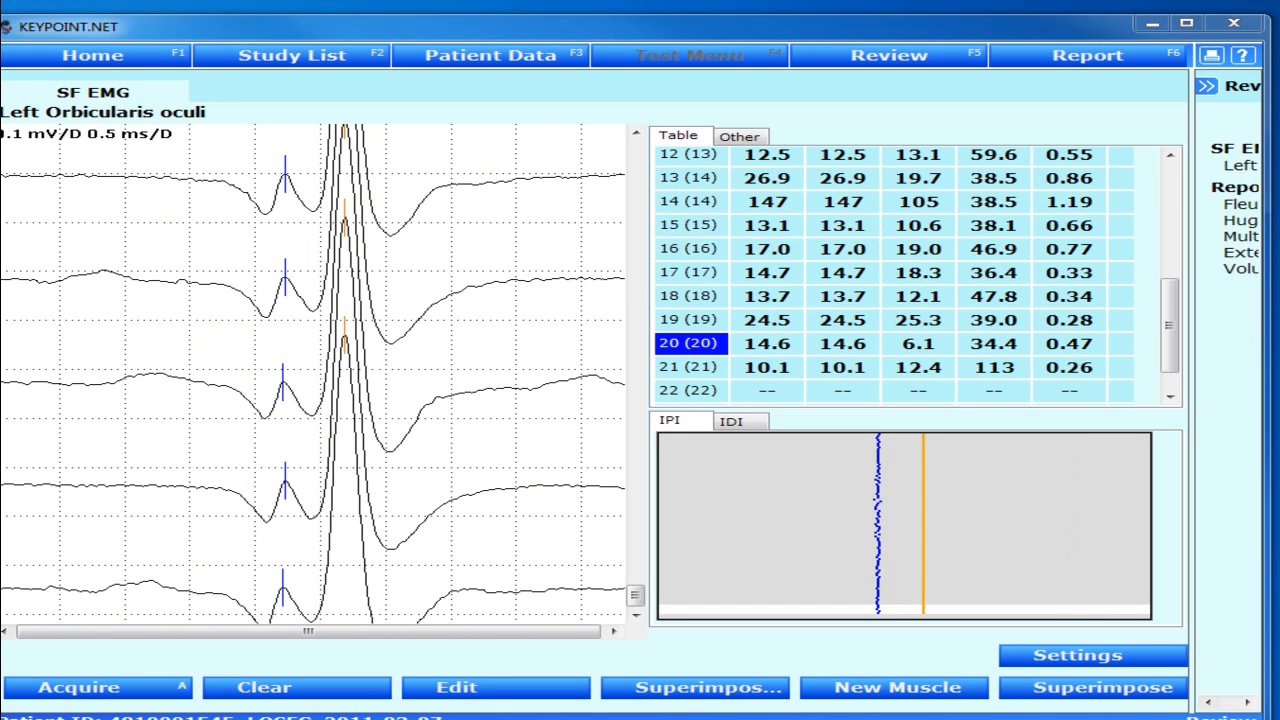
mouse_move(696, 522)
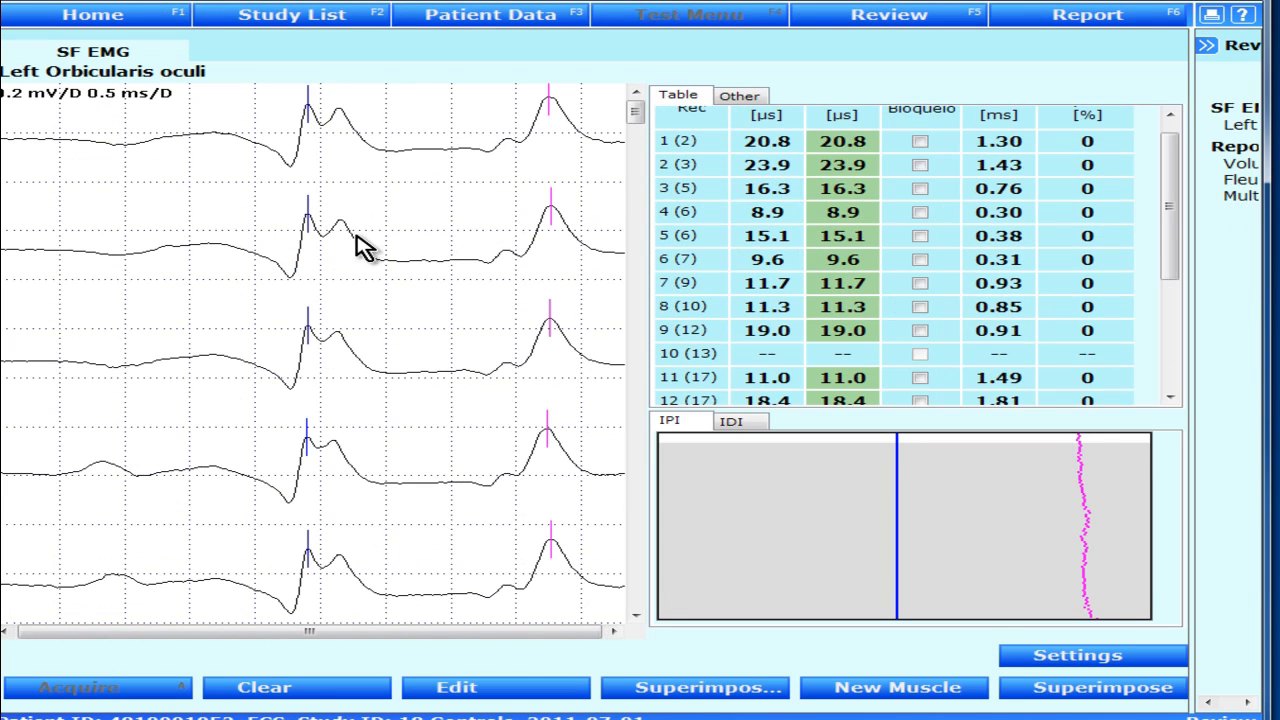
mouse_move(644, 148)
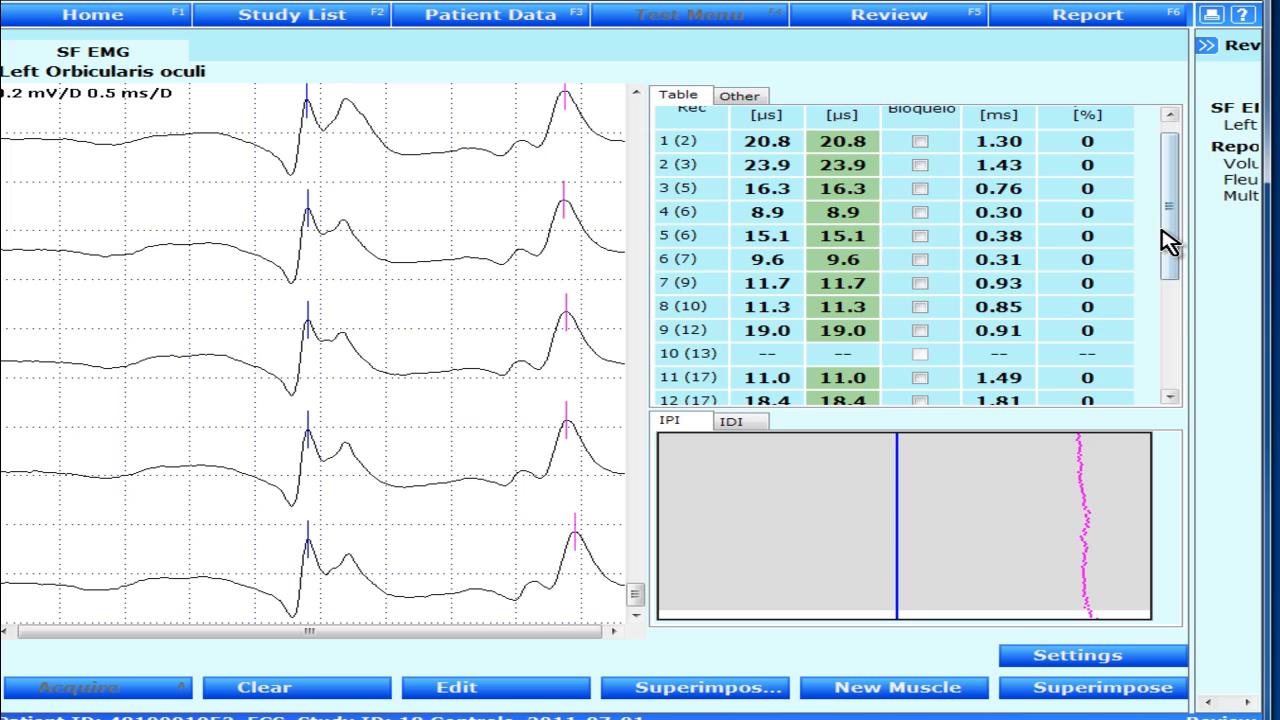
- Superimpose the sweeps of the Left Orbicularis oculi recording and review the Jitter, MCD and MSD values
scroll("down", 3)
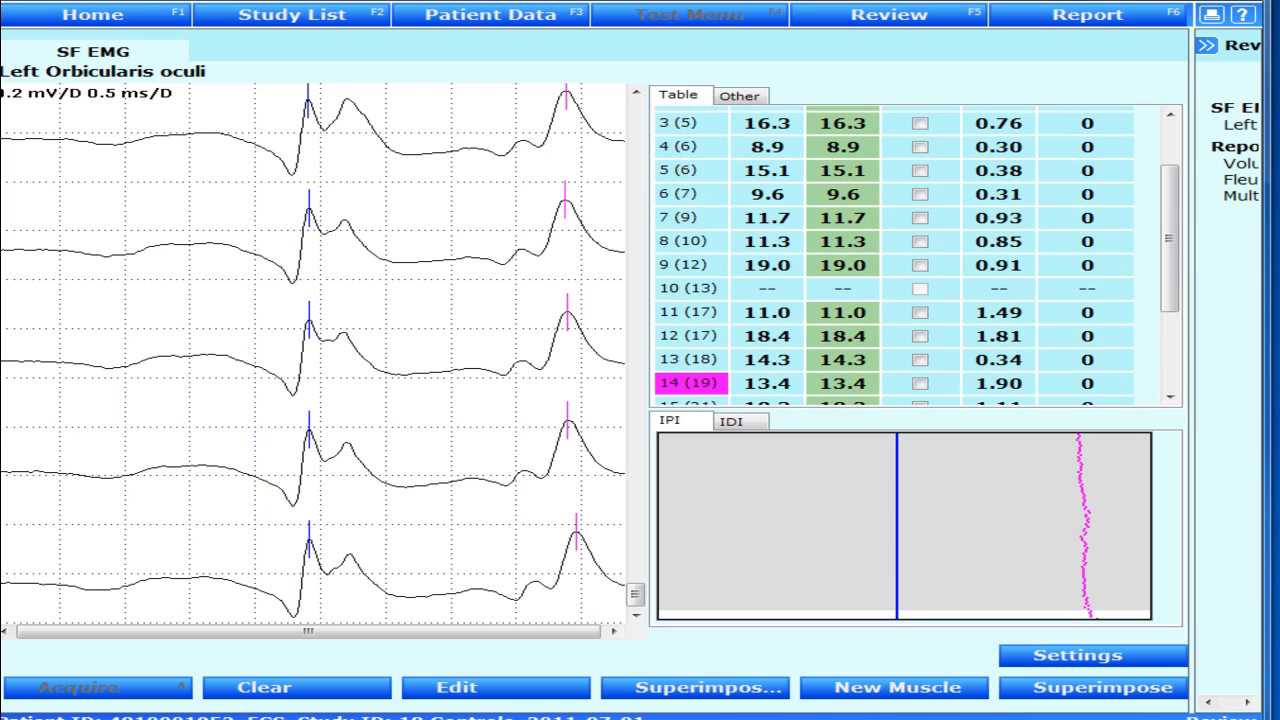
mouse_move(862, 404)
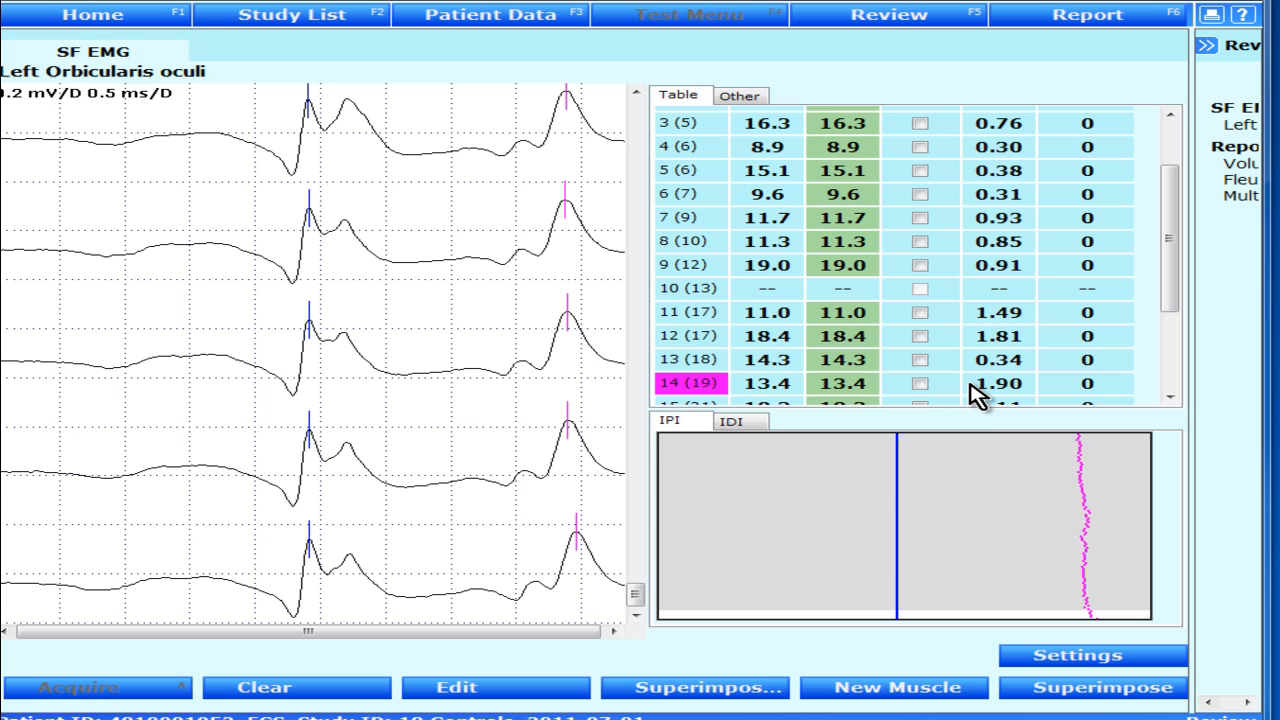
mouse_move(1056, 444)
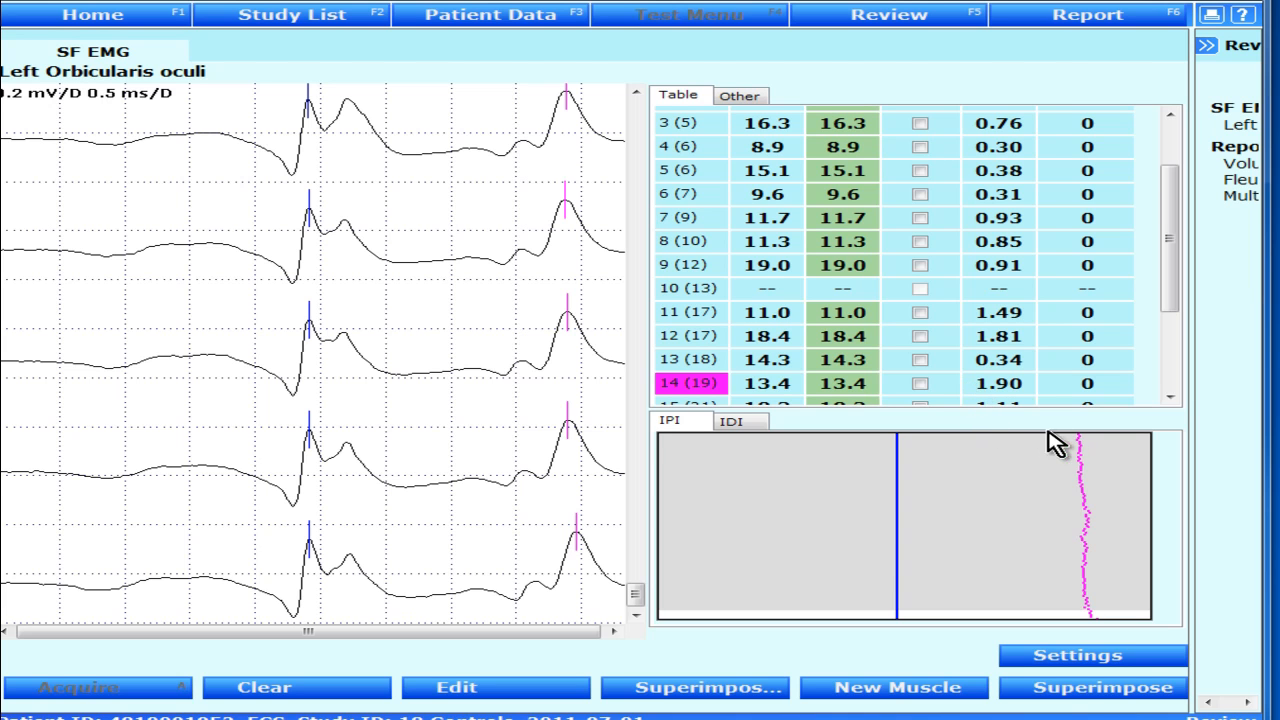
mouse_move(1092, 572)
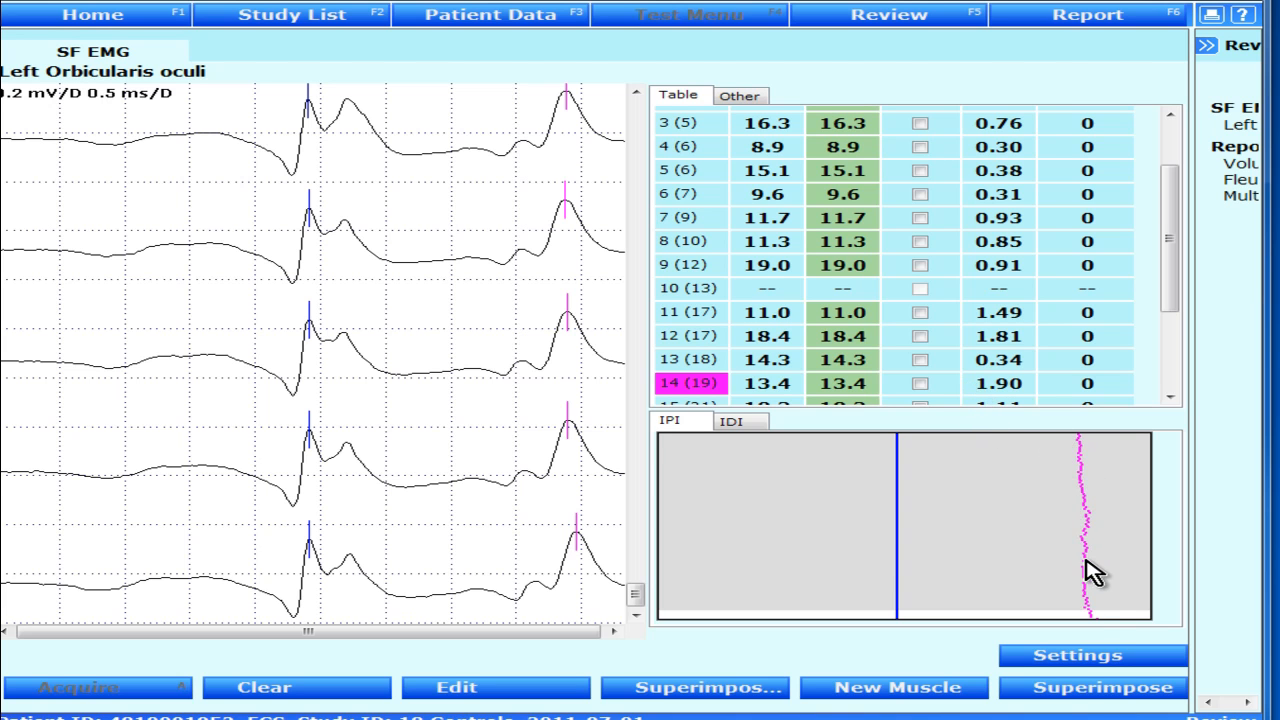
mouse_move(1100, 268)
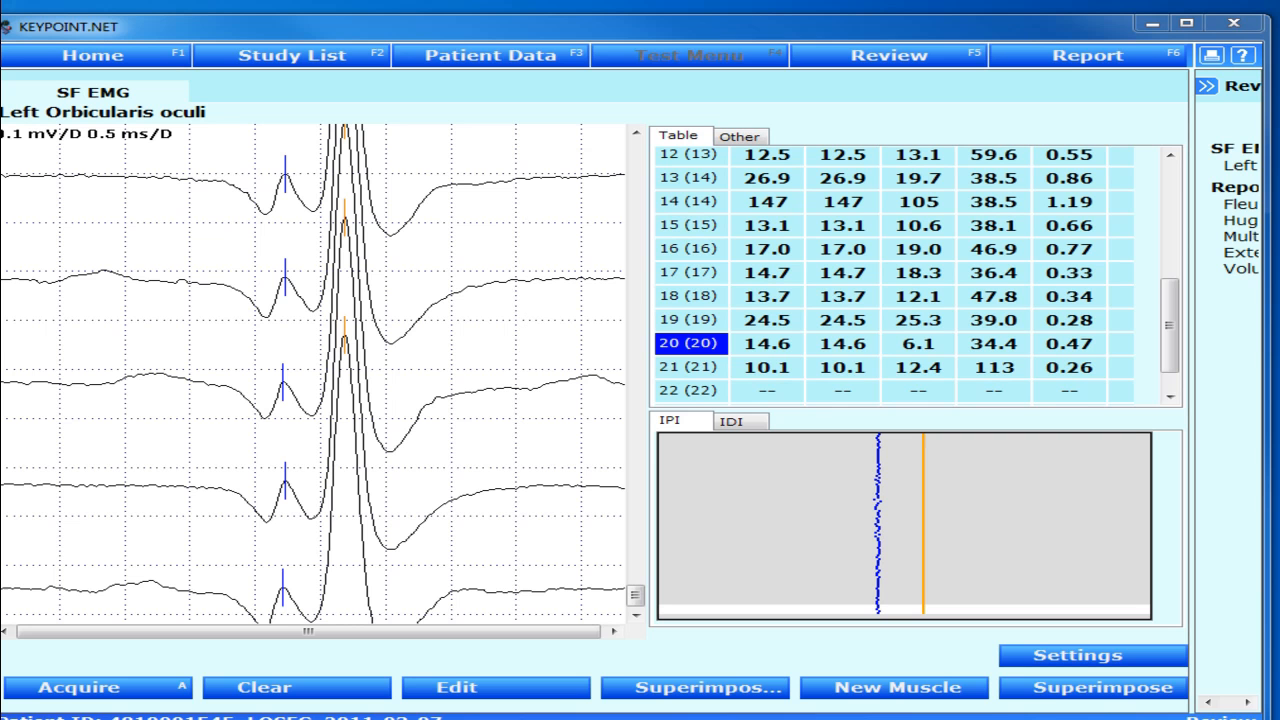
mouse_move(800, 400)
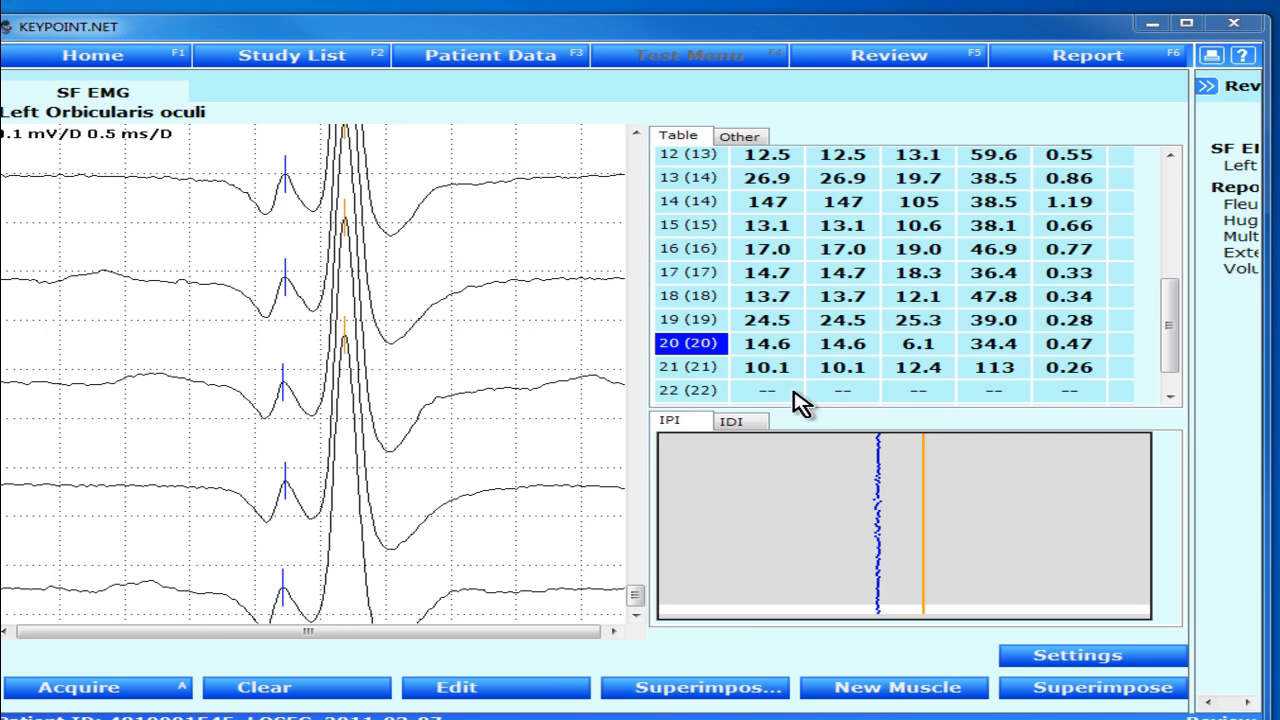
left_click(636, 476)
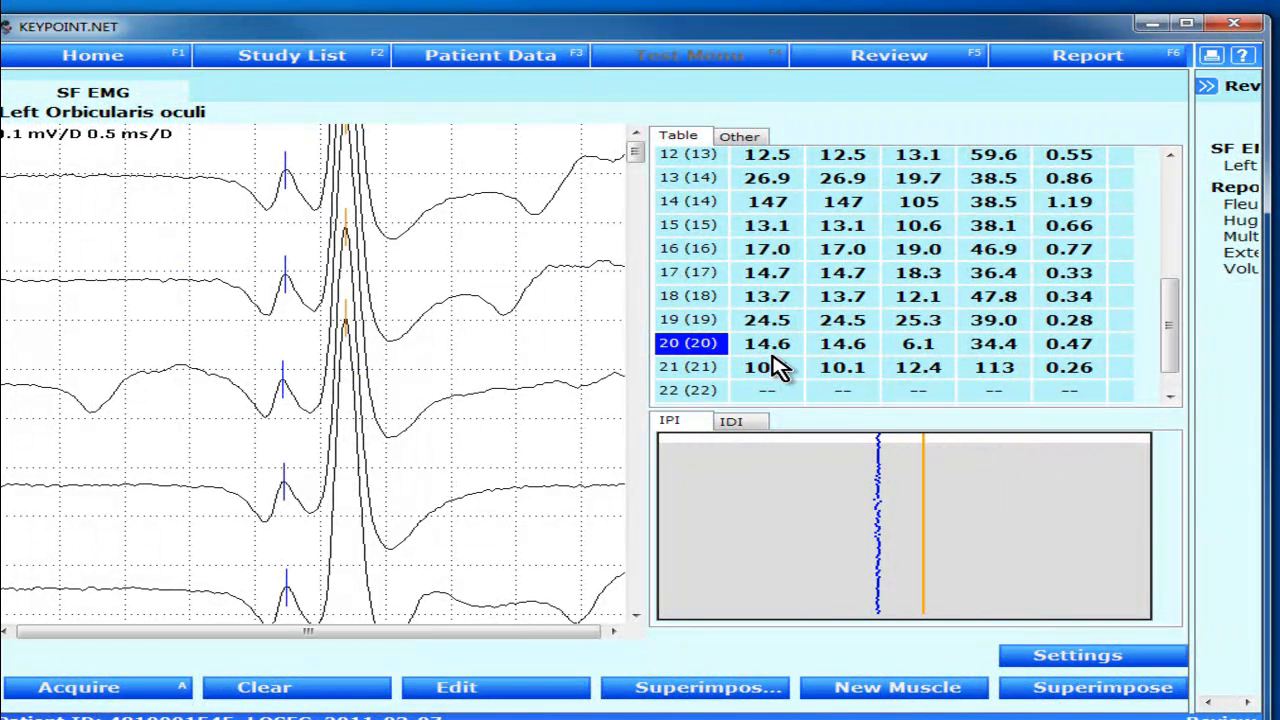
mouse_move(756, 364)
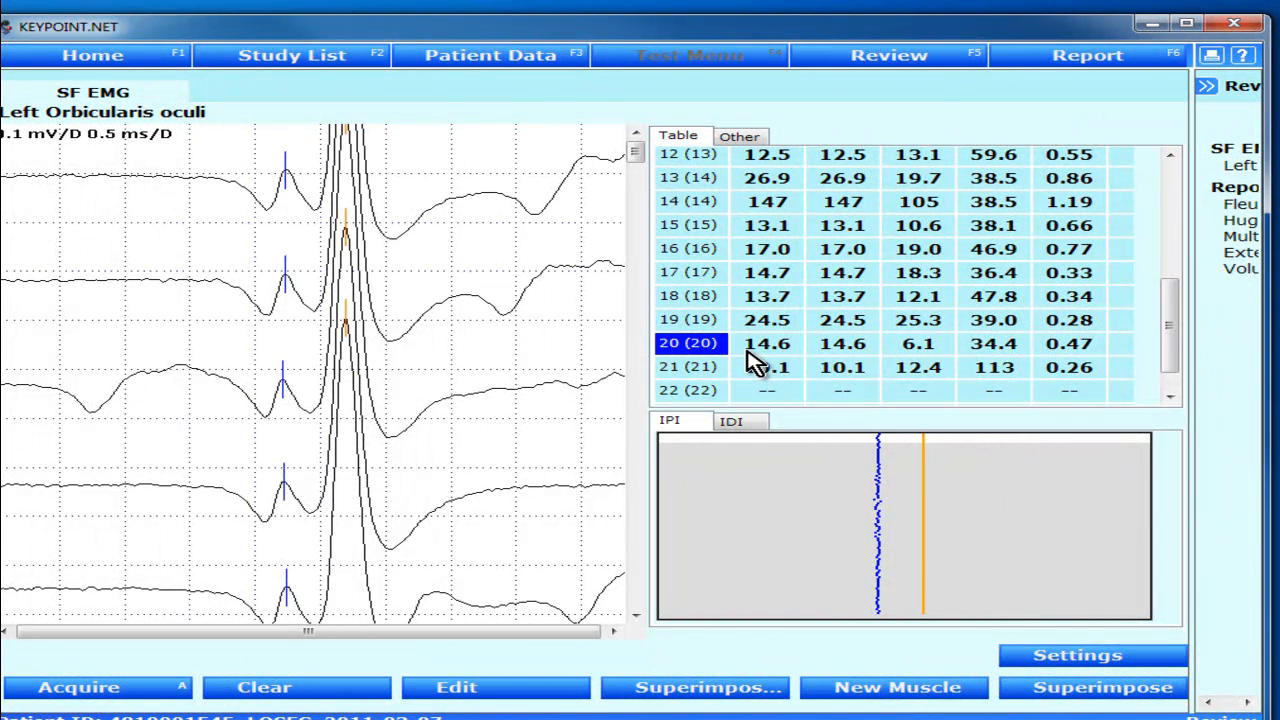
mouse_move(770, 364)
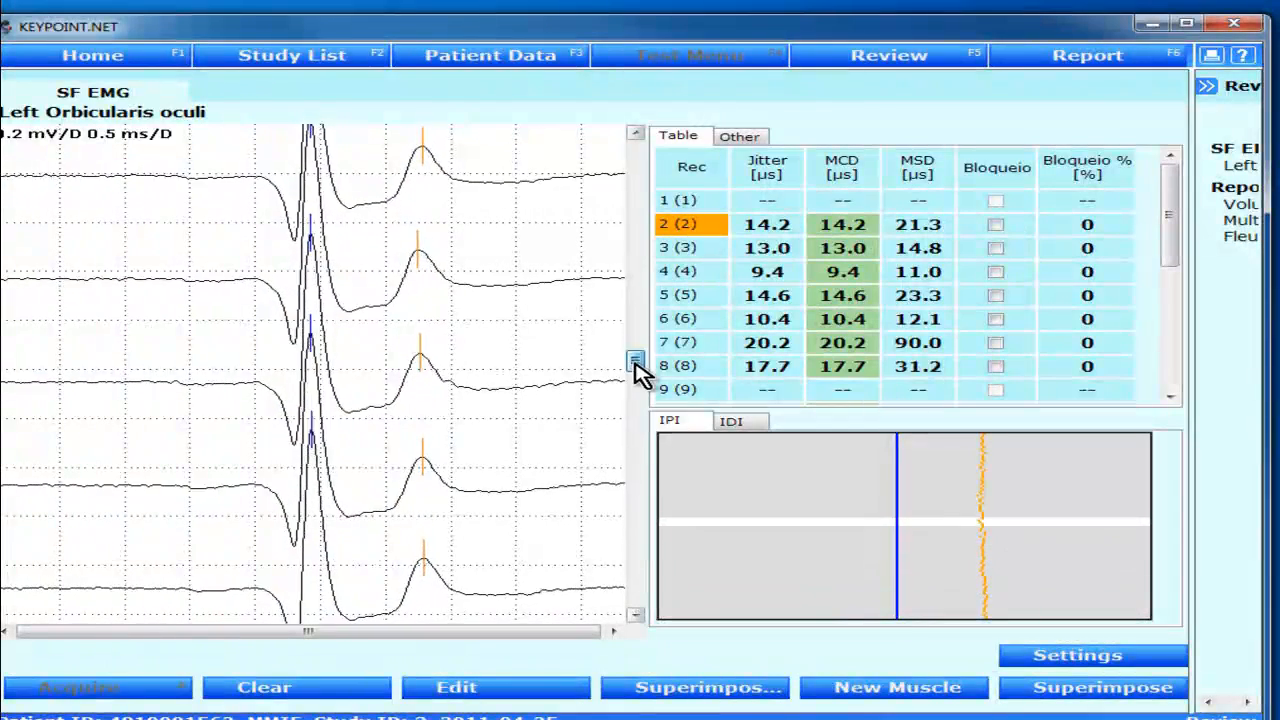
left_click(636, 150)
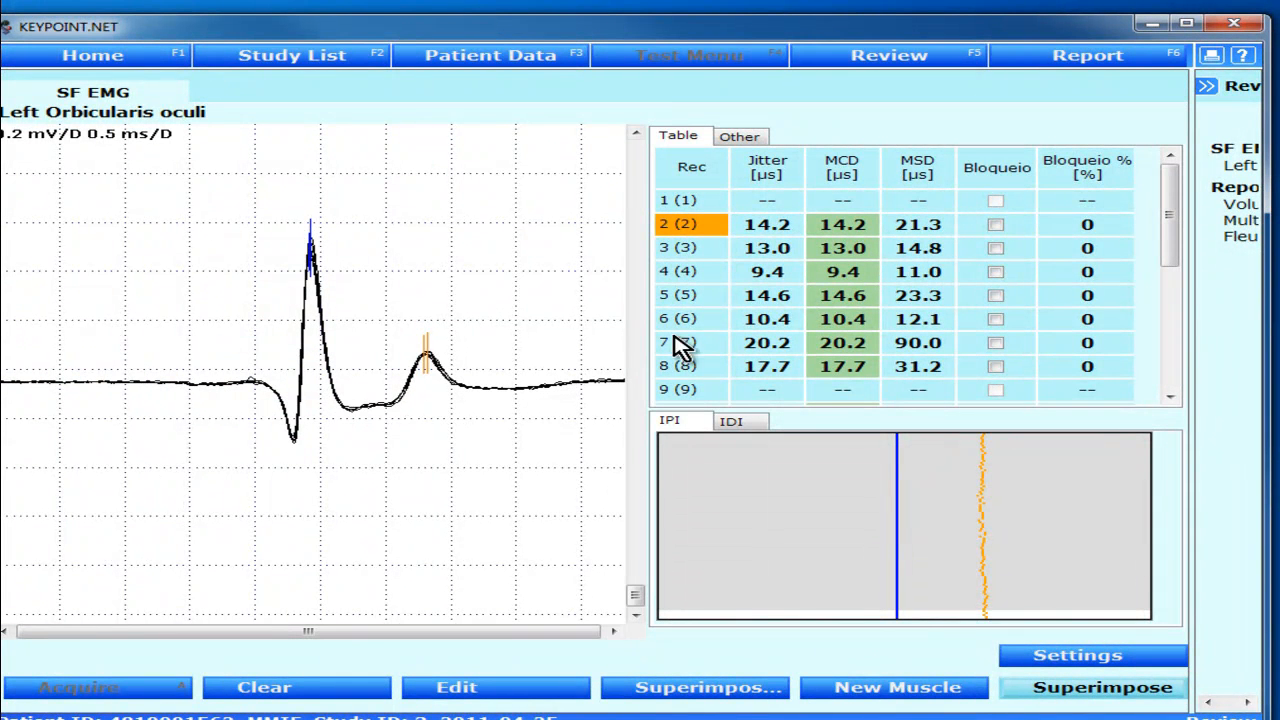
mouse_move(752, 230)
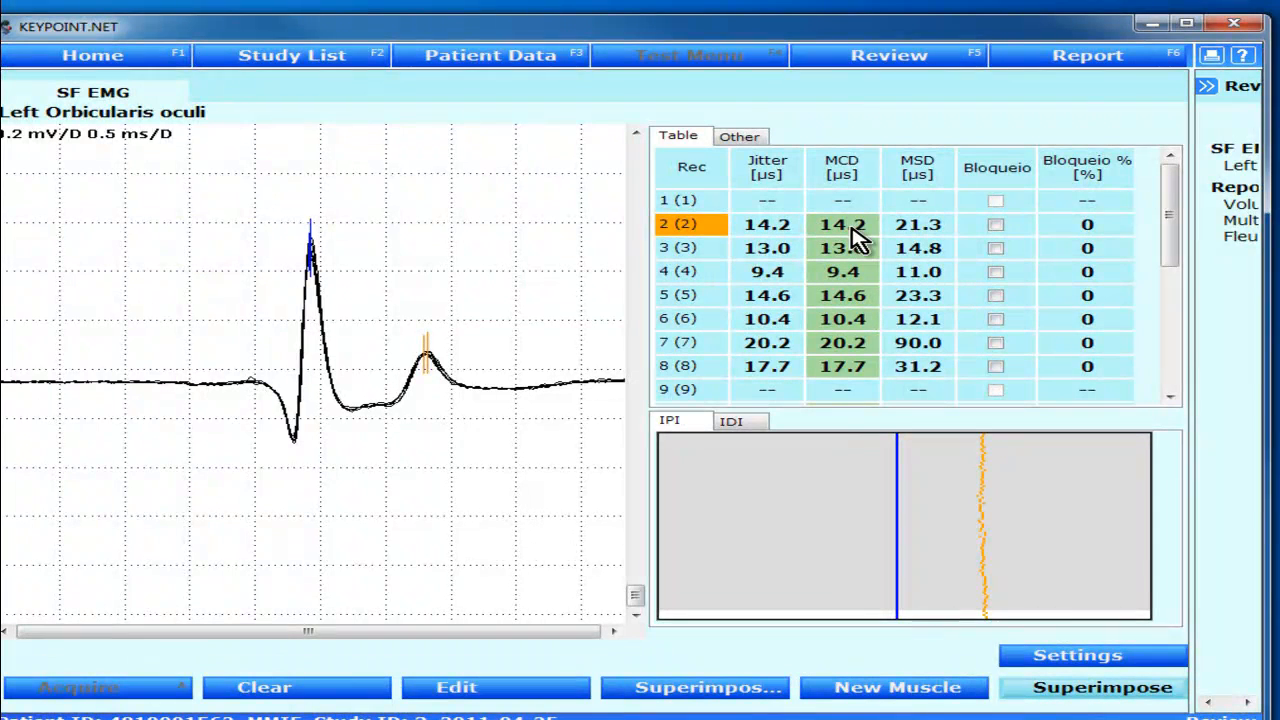
mouse_move(940, 244)
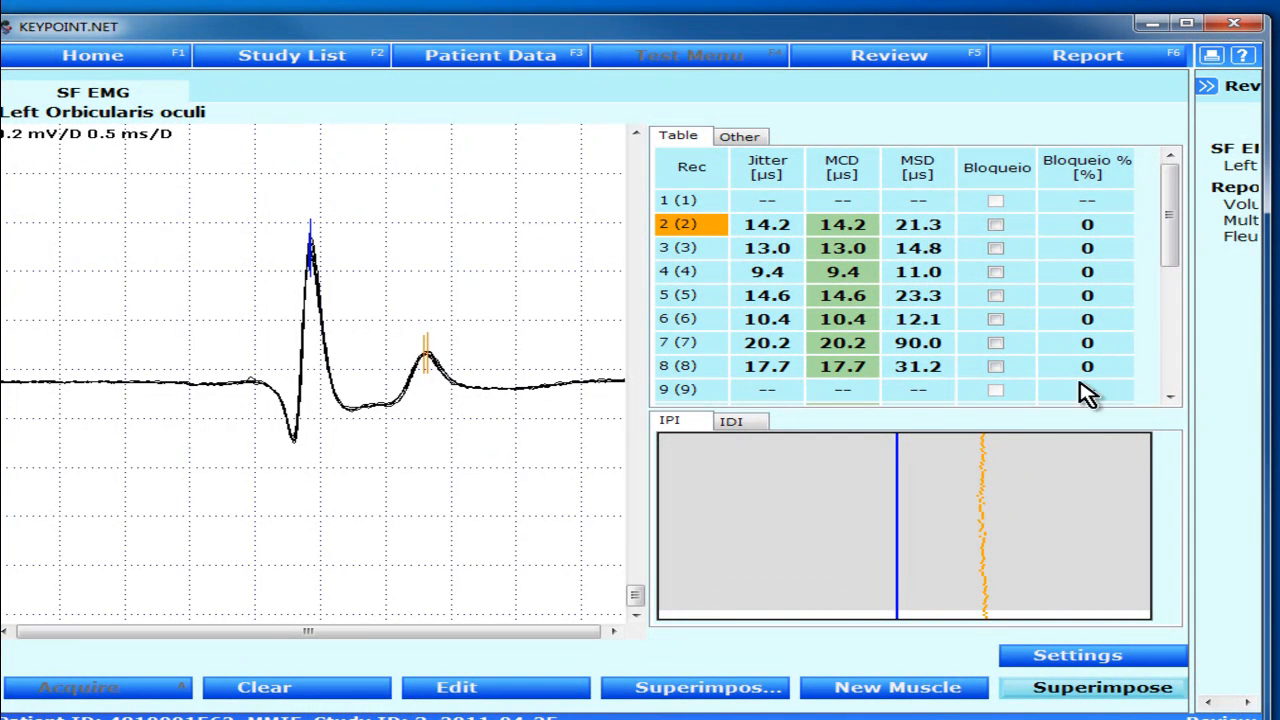
mouse_move(996, 576)
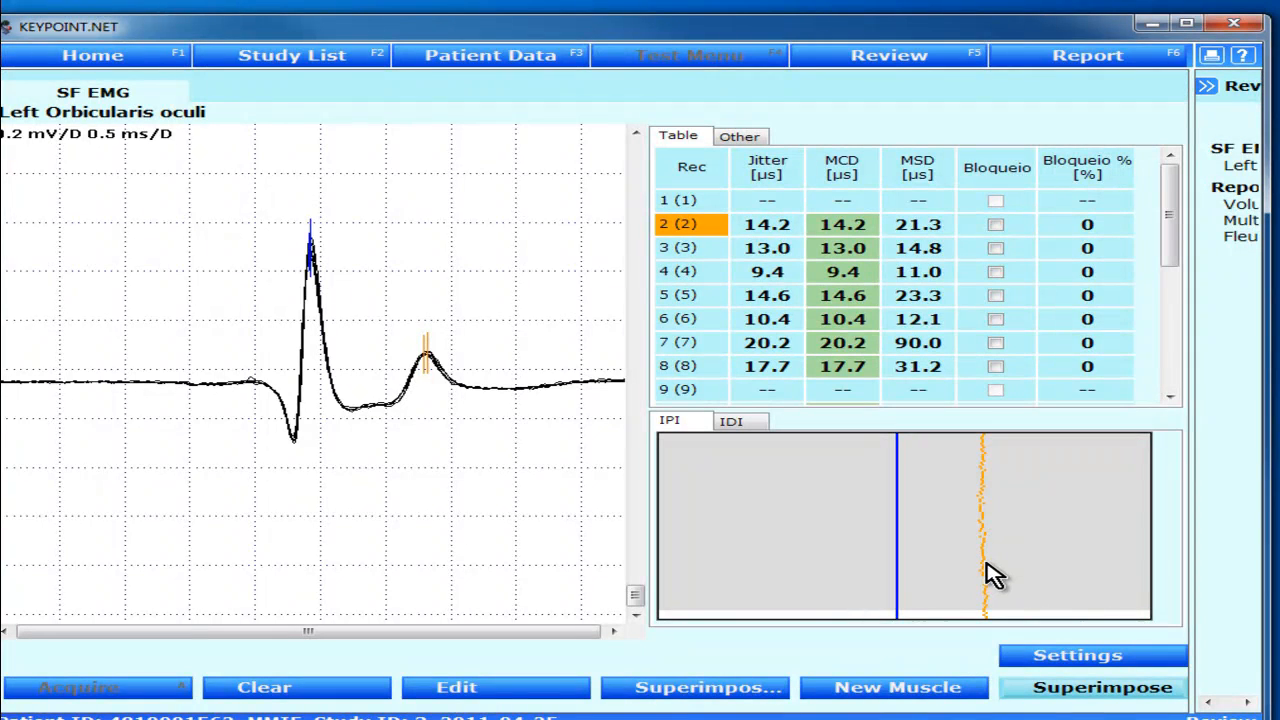
mouse_move(924, 290)
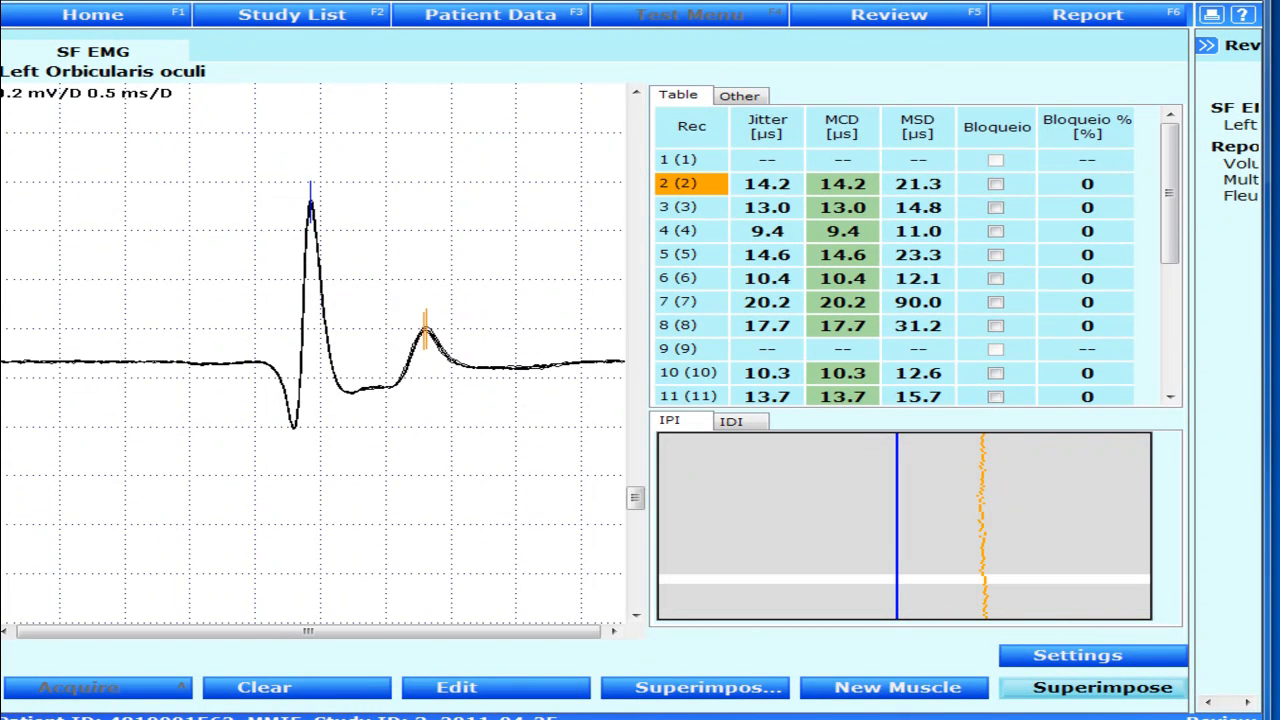
mouse_move(1064, 180)
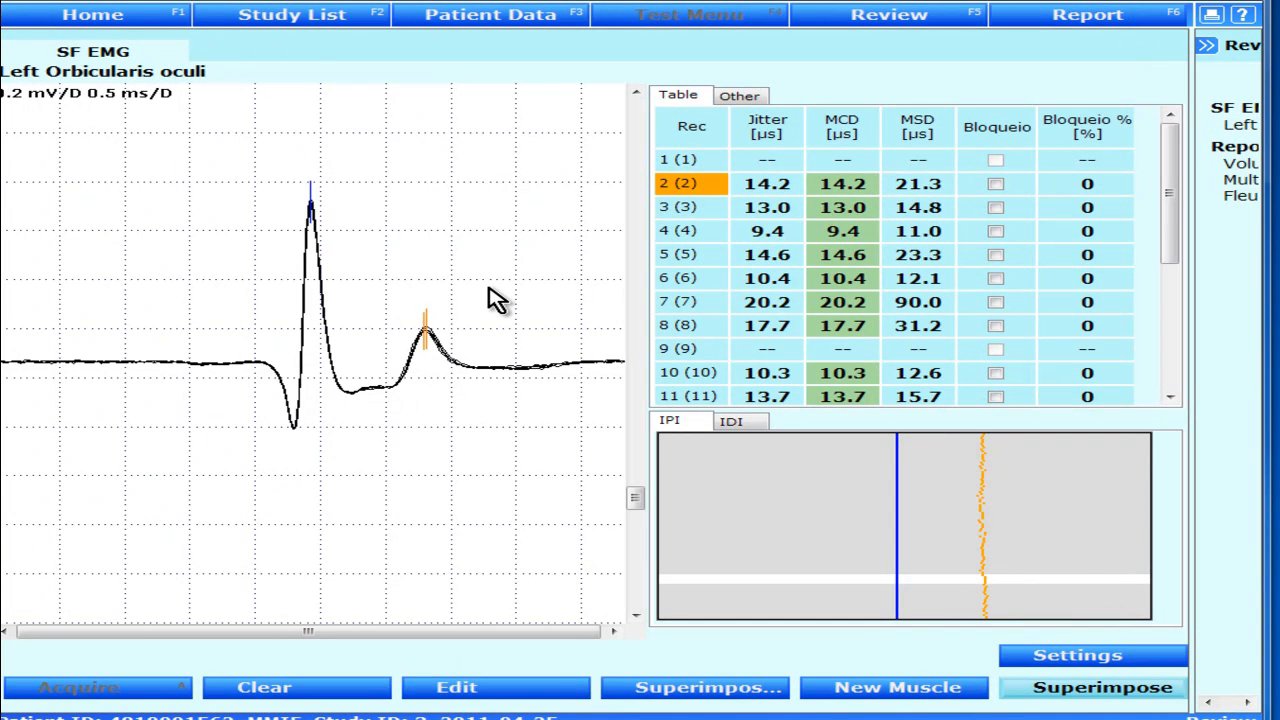
mouse_move(390, 304)
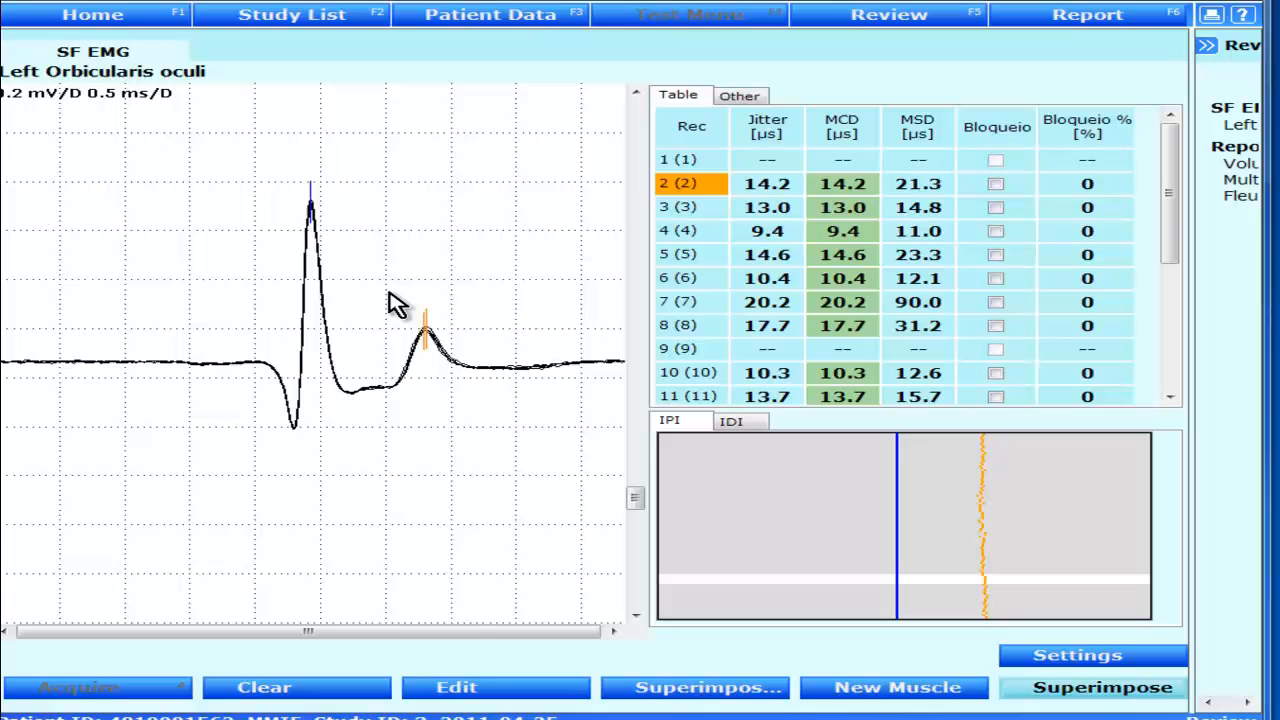
mouse_move(376, 308)
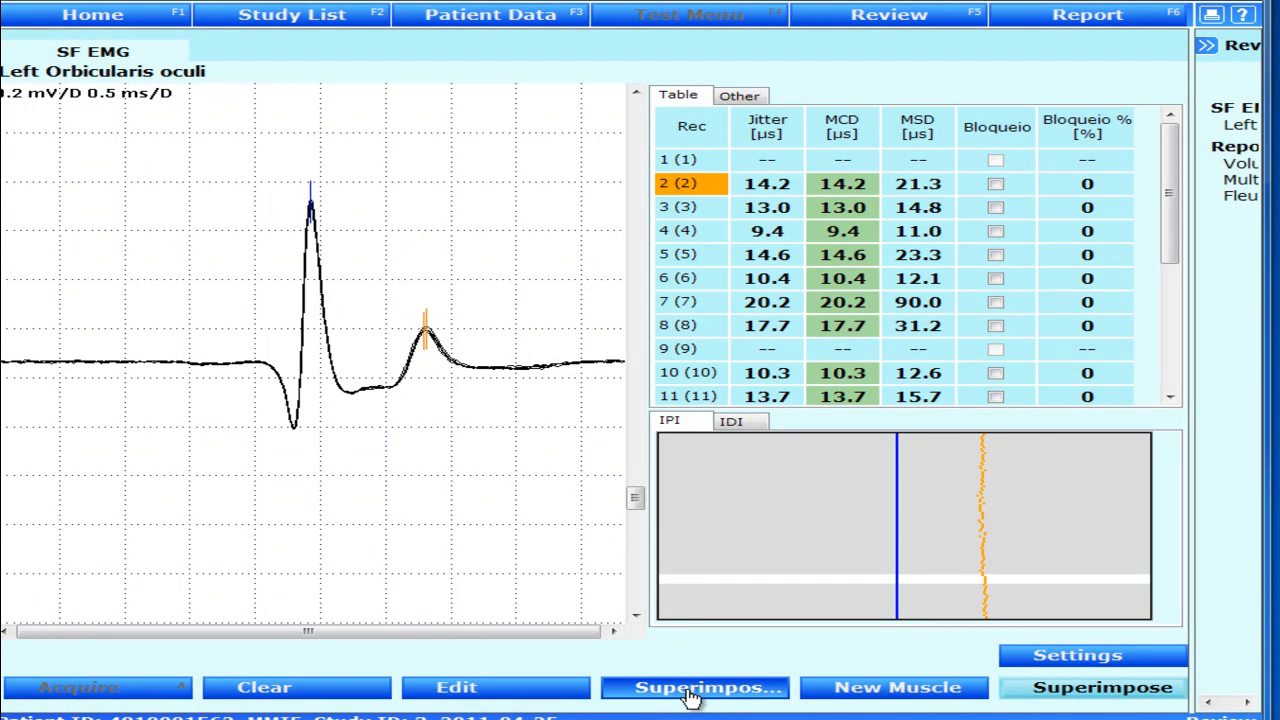
left_click(694, 688)
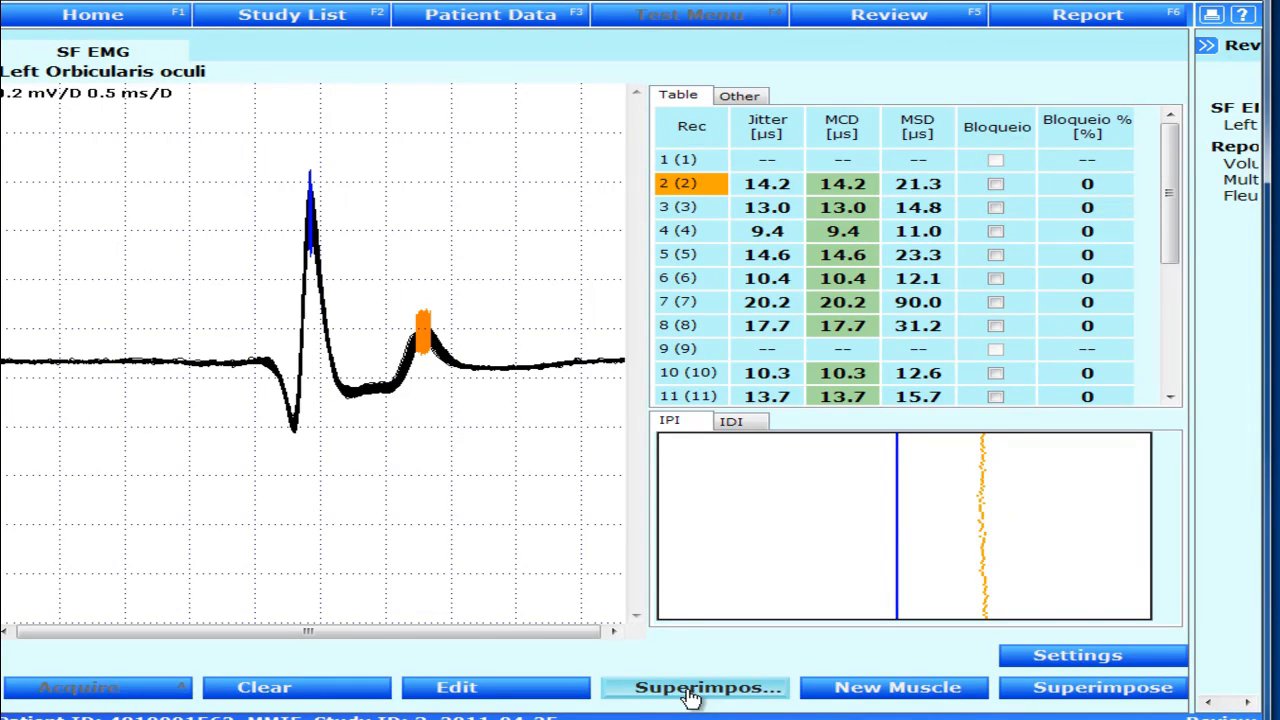
mouse_move(660, 688)
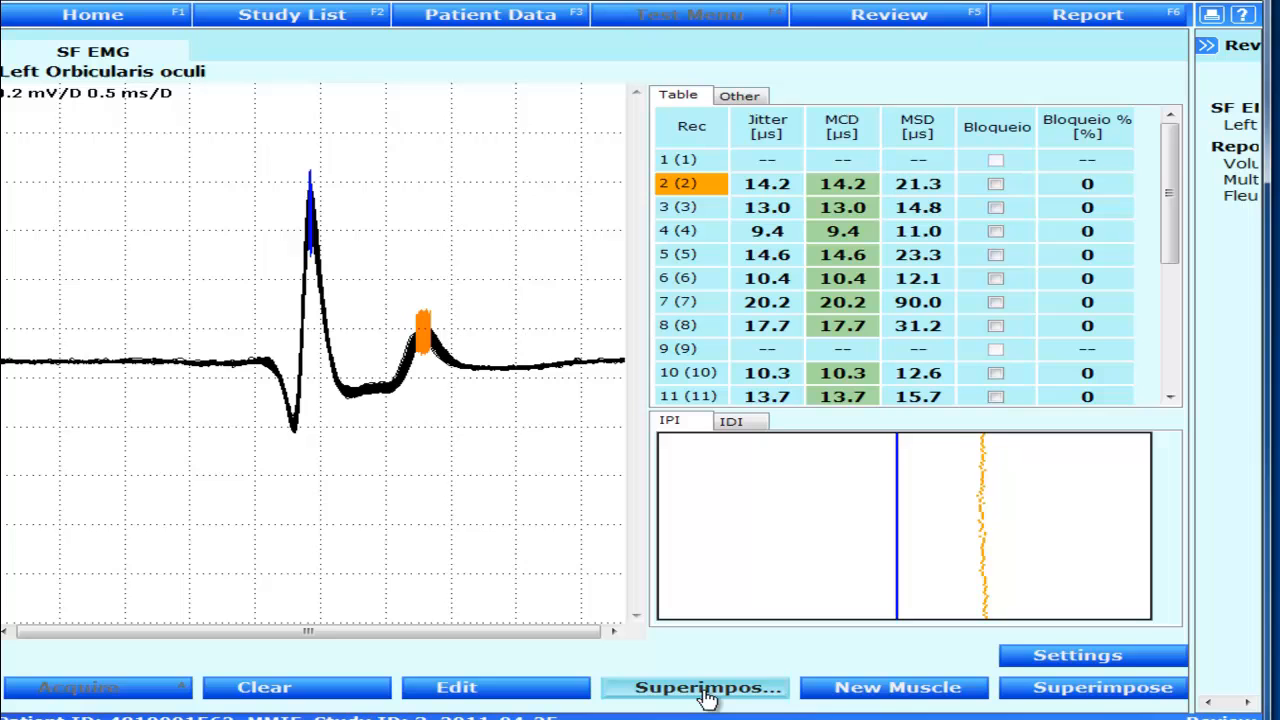
left_click(708, 688)
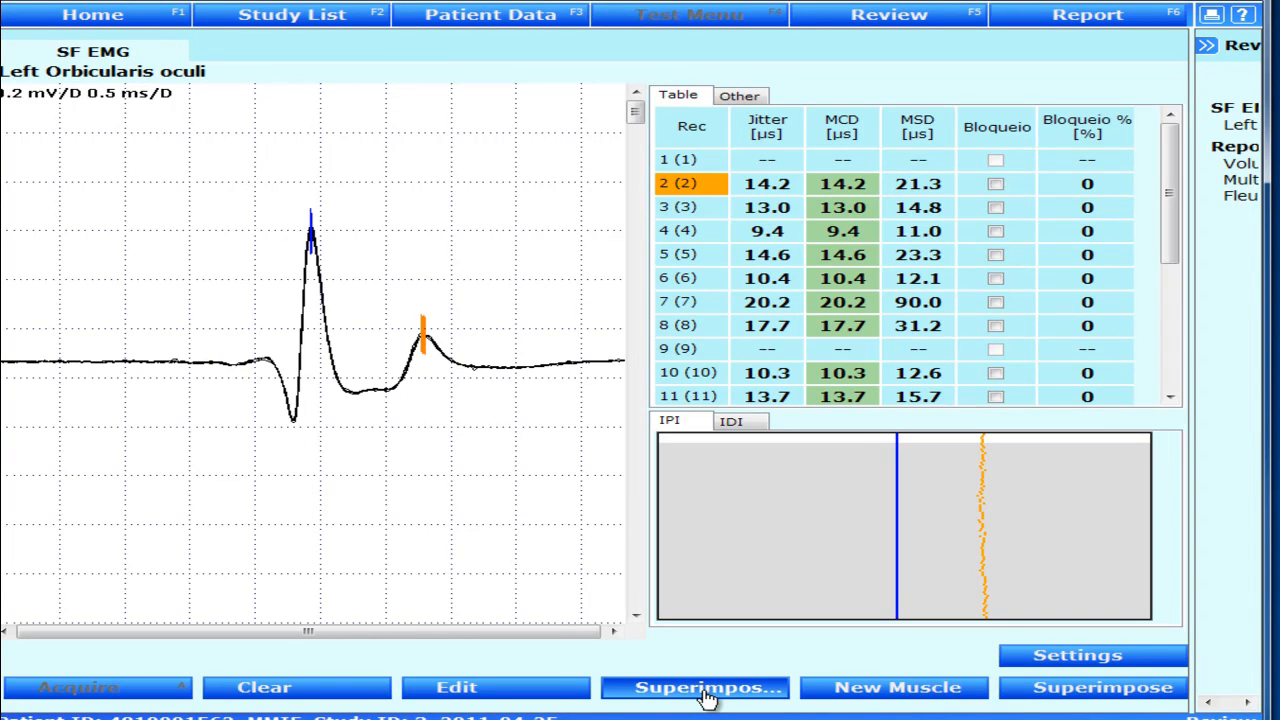